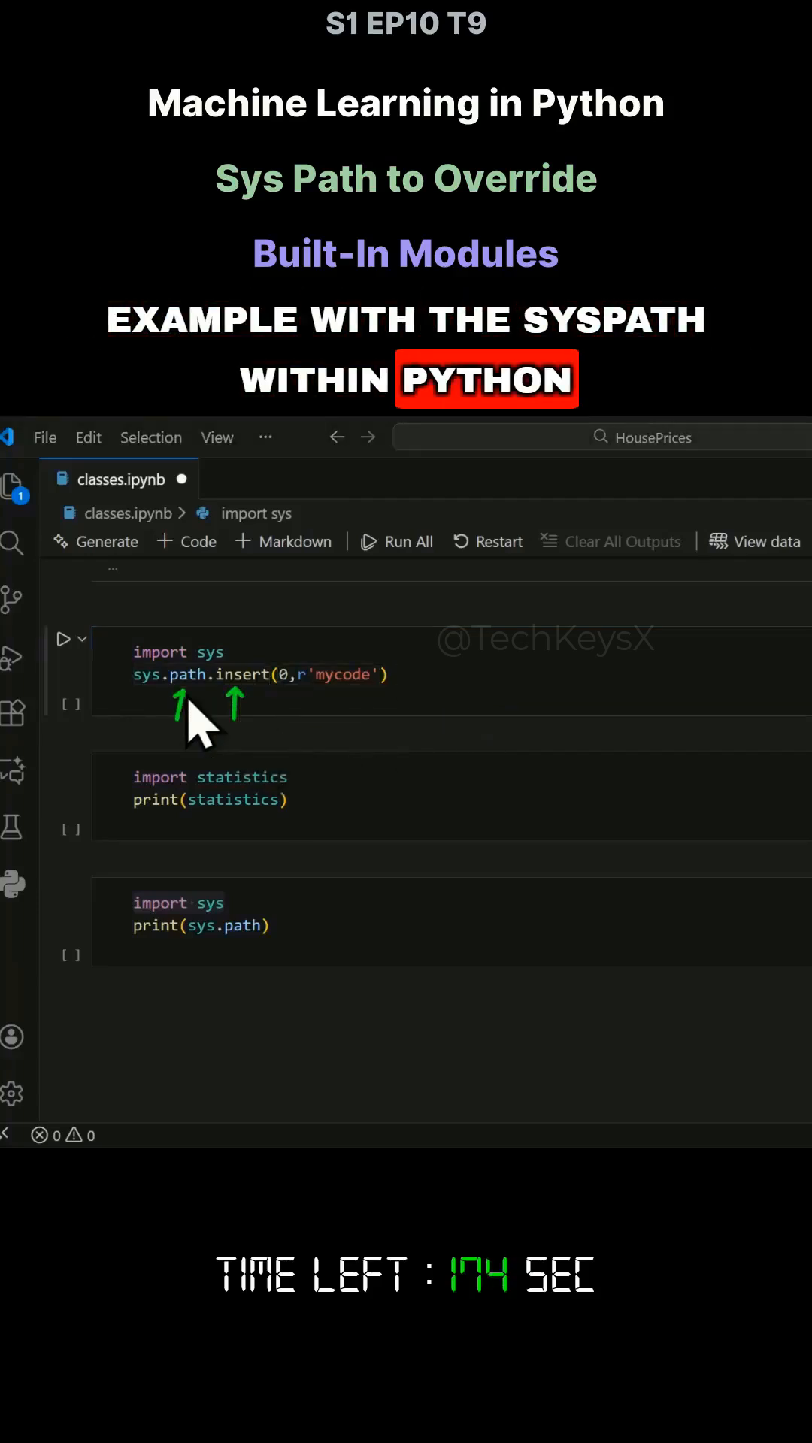
Step: Run the sys.path cell and scroll its output to reveal the Python311 installation folders
{"action": "double_click", "coordinate": [241, 673]}
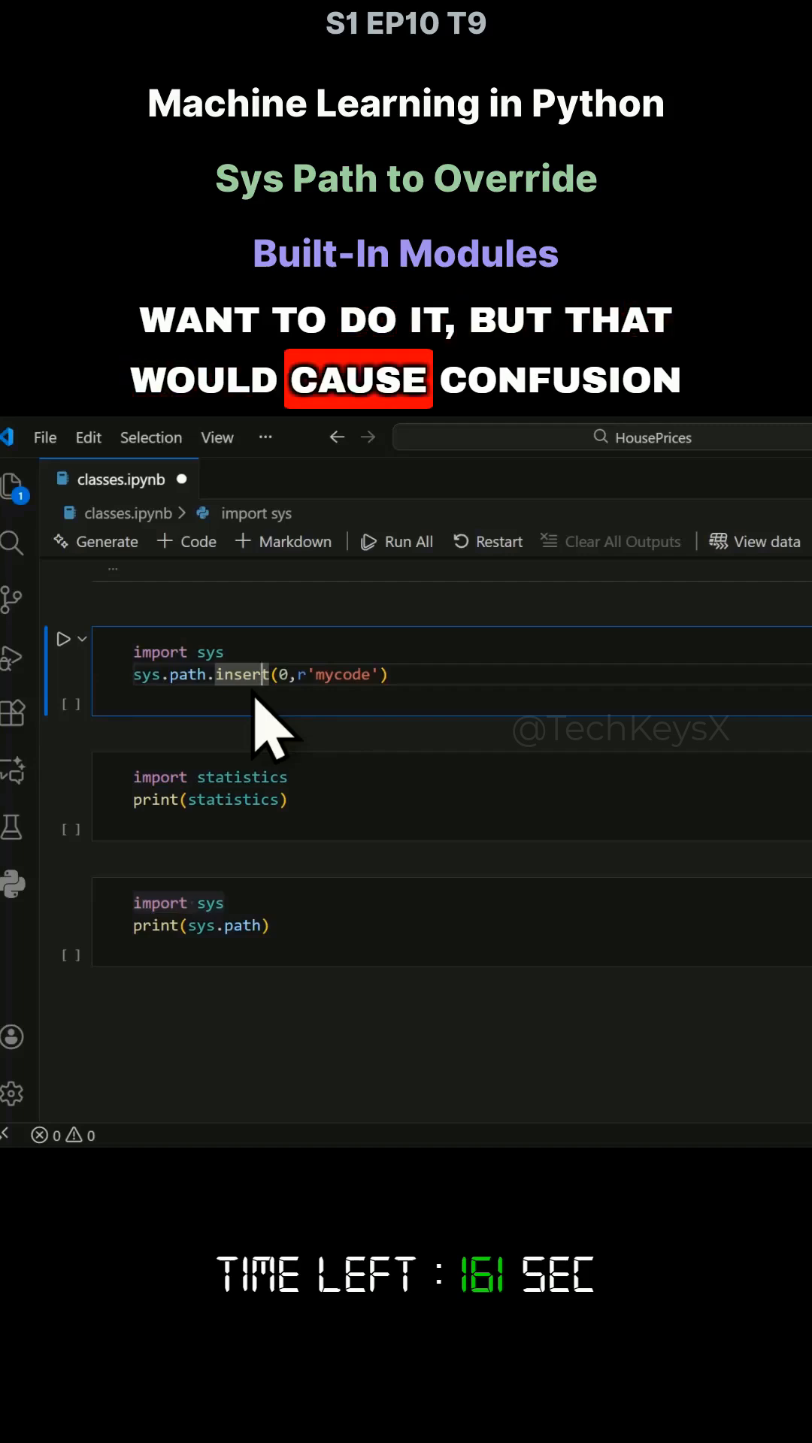
{"action": "mouse_move", "coordinate": [242, 675]}
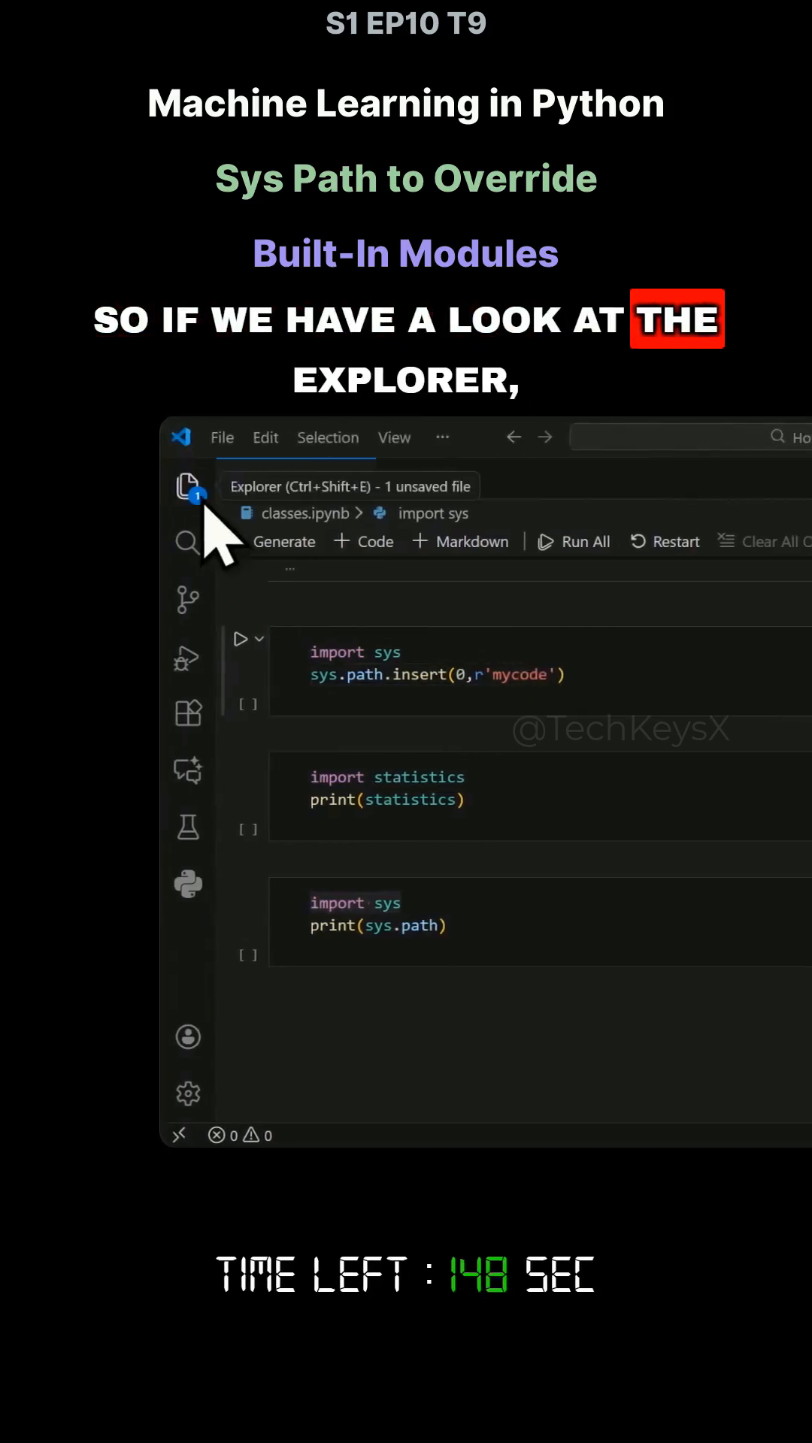
{"action": "left_click", "coordinate": [191, 487]}
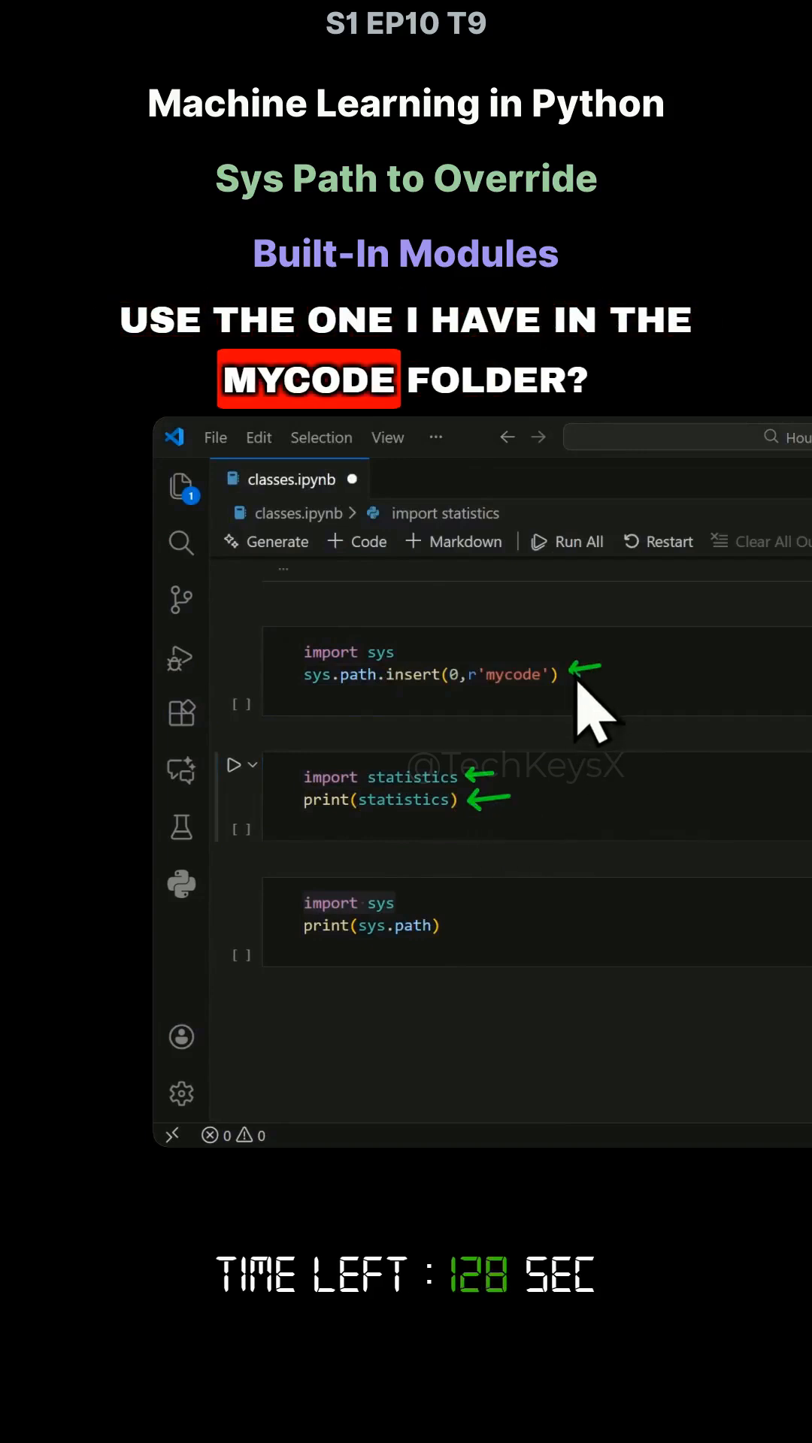
{"action": "left_click", "coordinate": [189, 487]}
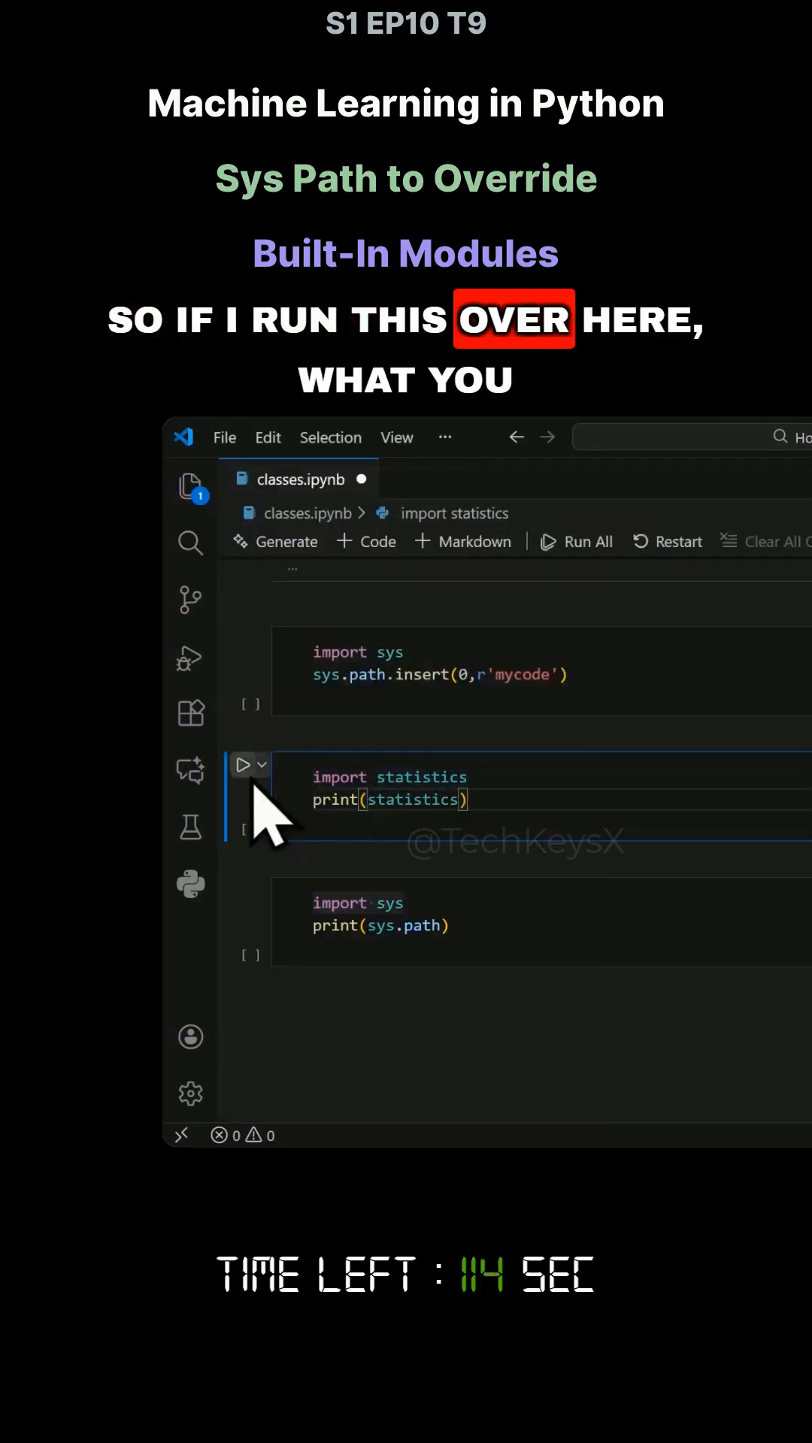
{"action": "left_click", "coordinate": [243, 764]}
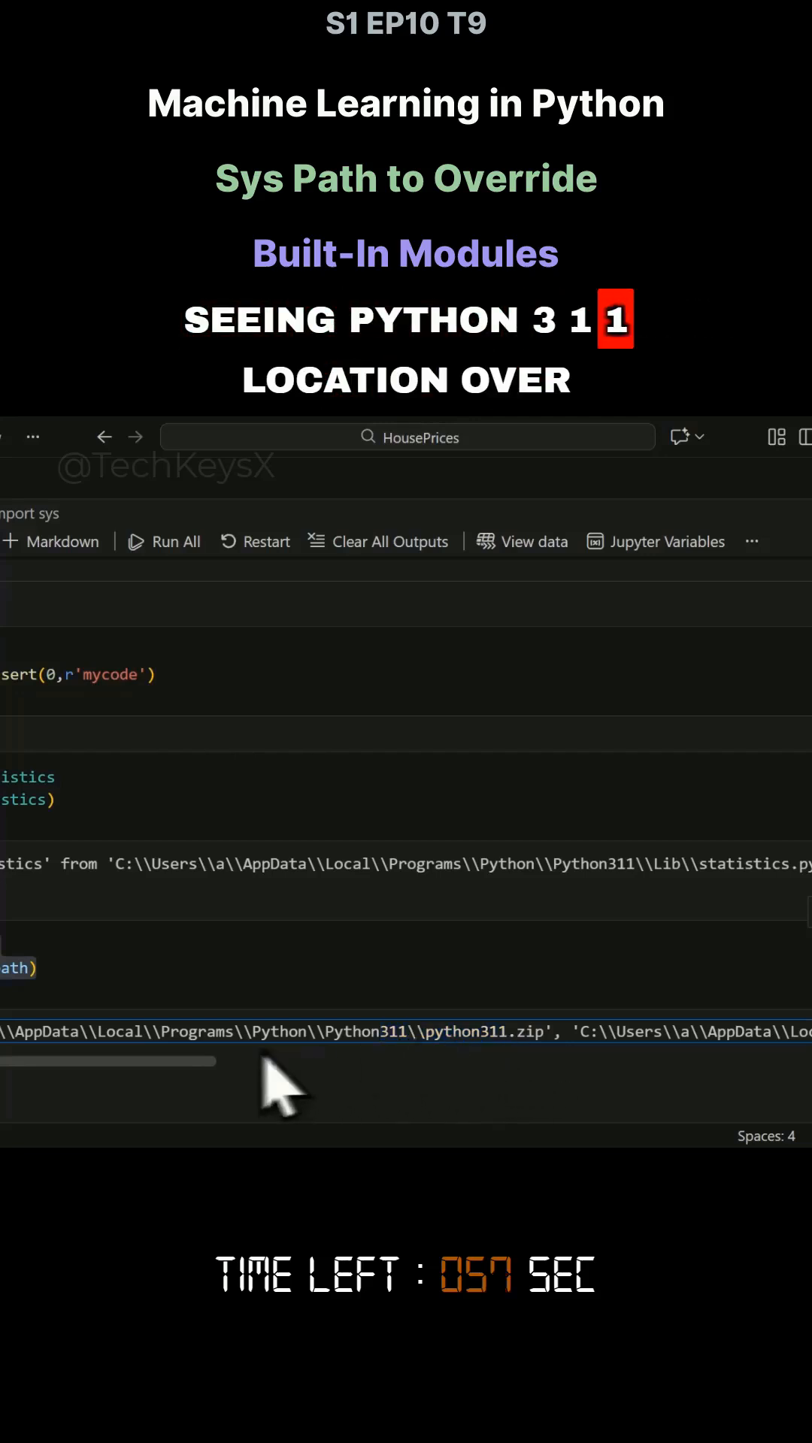
{"action": "left_click_drag", "start_coordinate": [110, 1062], "coordinate": [286, 1061]}
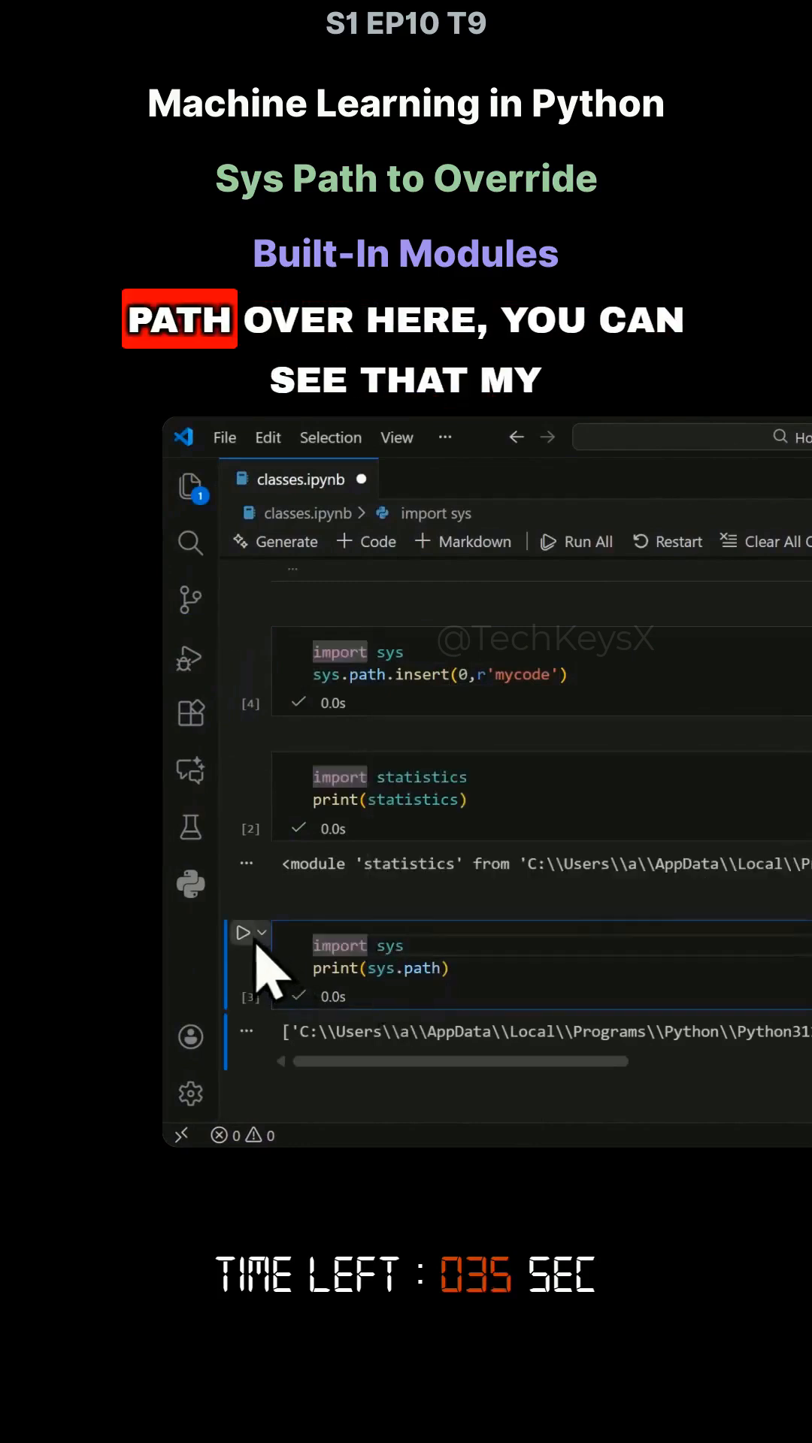
Step: Rerun the print(sys.path) cell so 'mycode' appears as the first search-path entry
{"action": "left_click", "coordinate": [244, 932]}
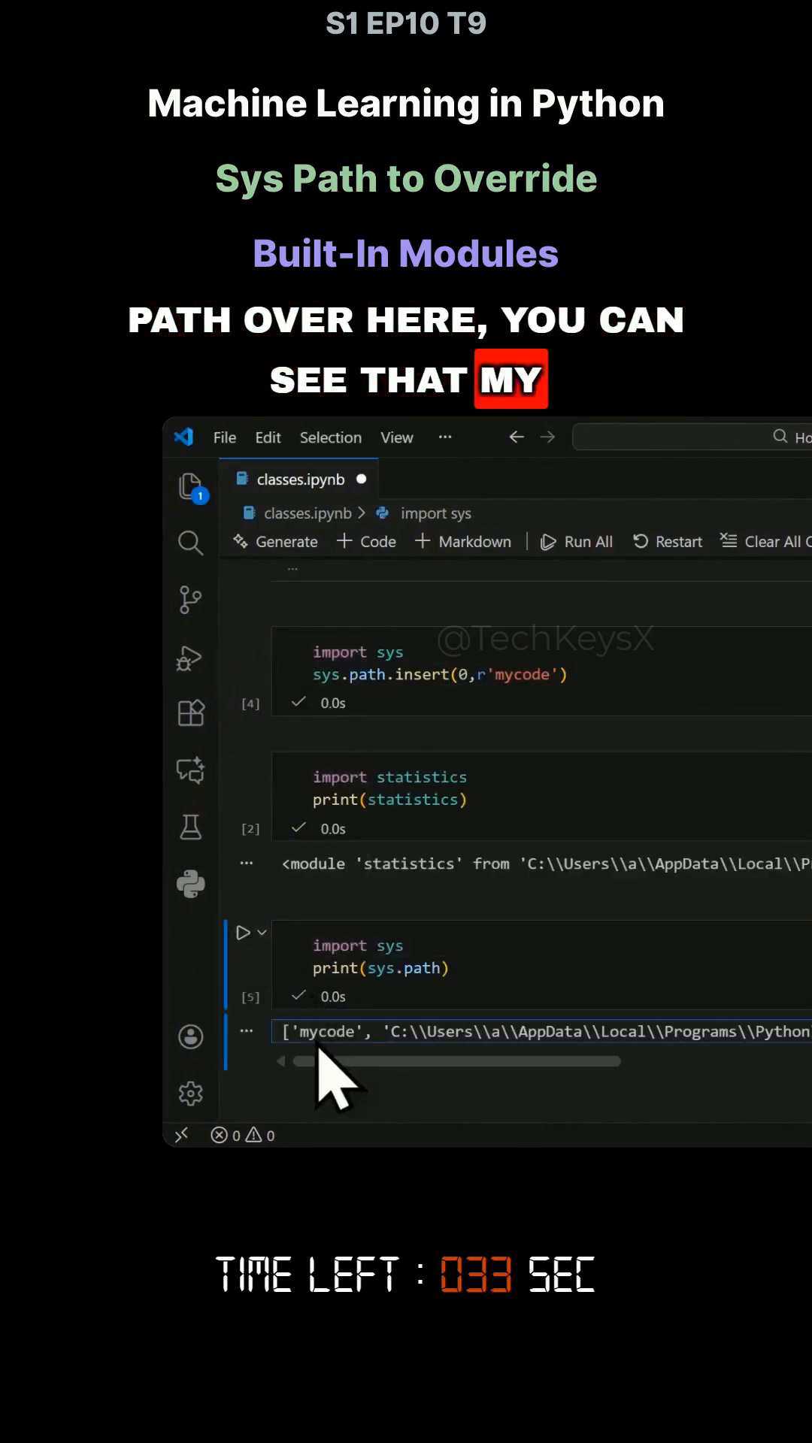